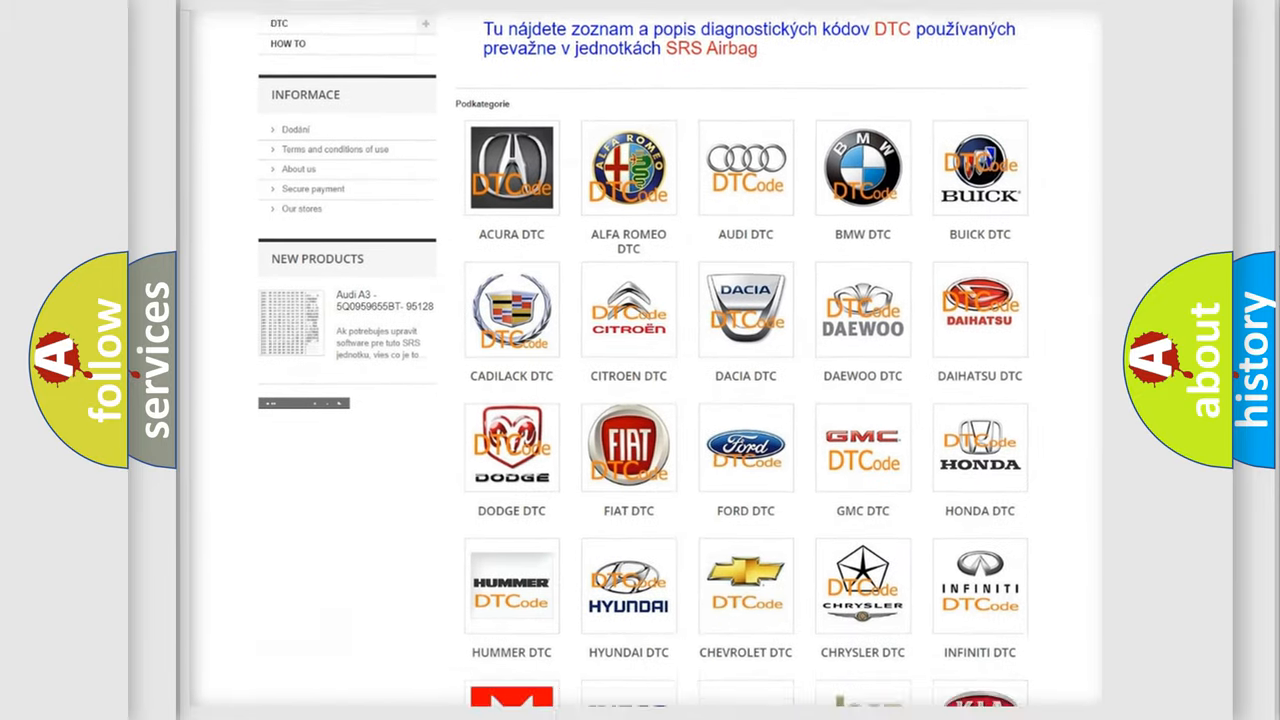
pyautogui.scroll(-3)
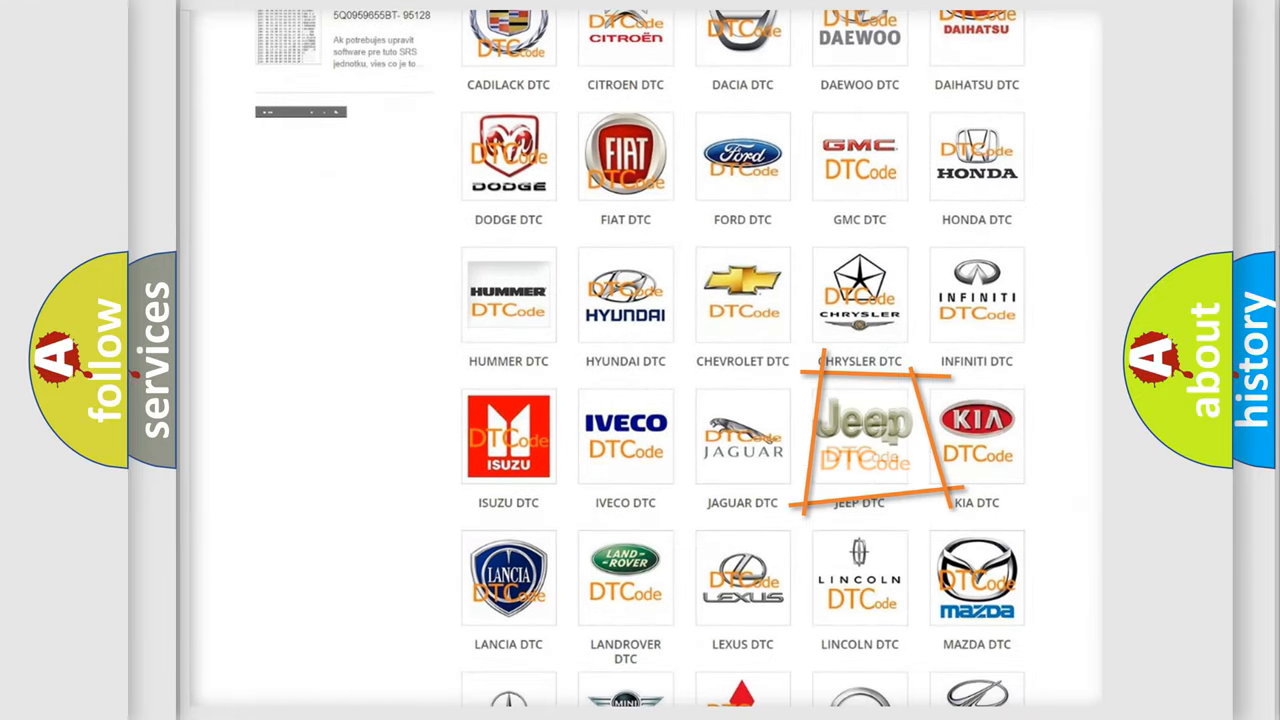